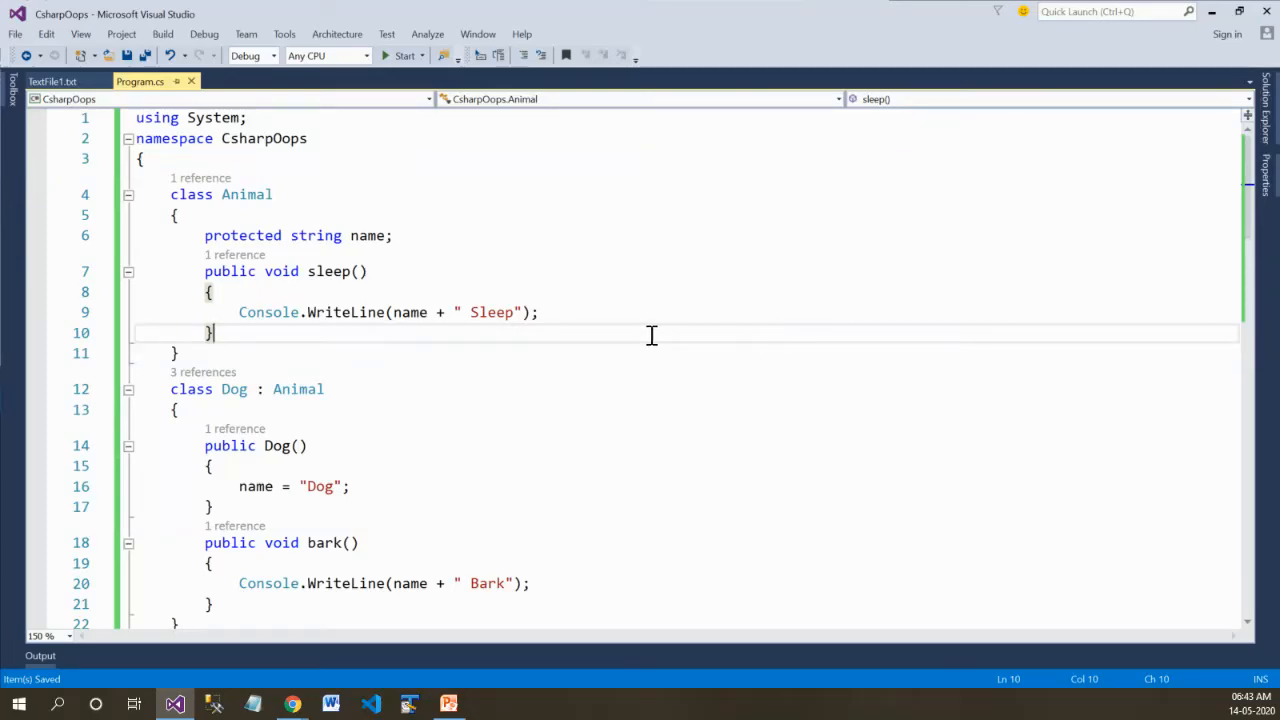
mouse_move(350, 228)
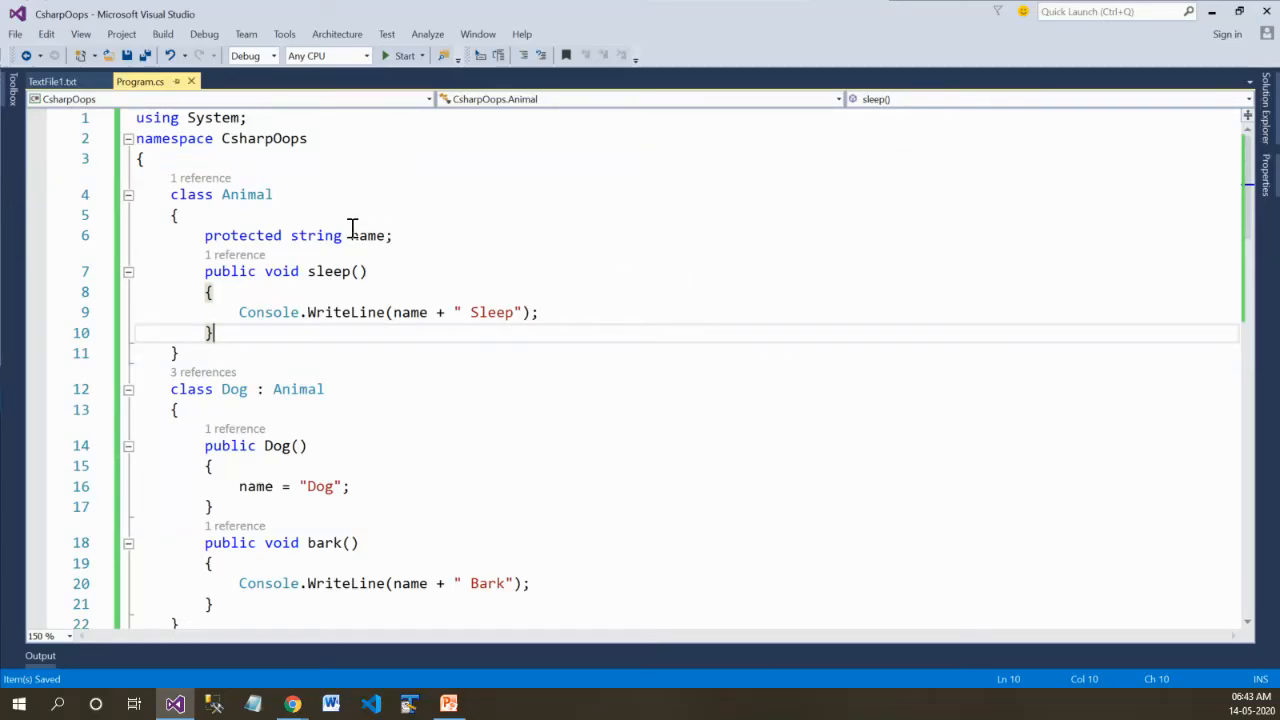
Review the Animal class, the Dog constructor and the Dog creation line in Main
double_click(246, 194)
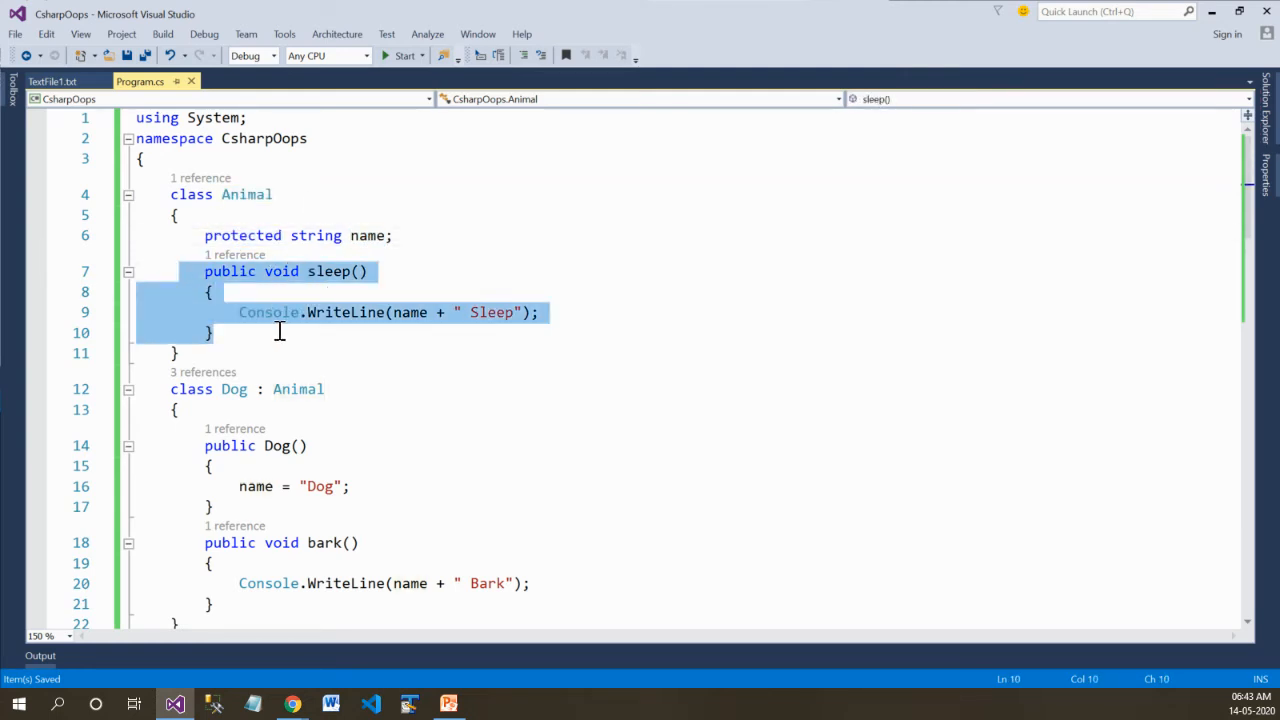
double_click(234, 388)
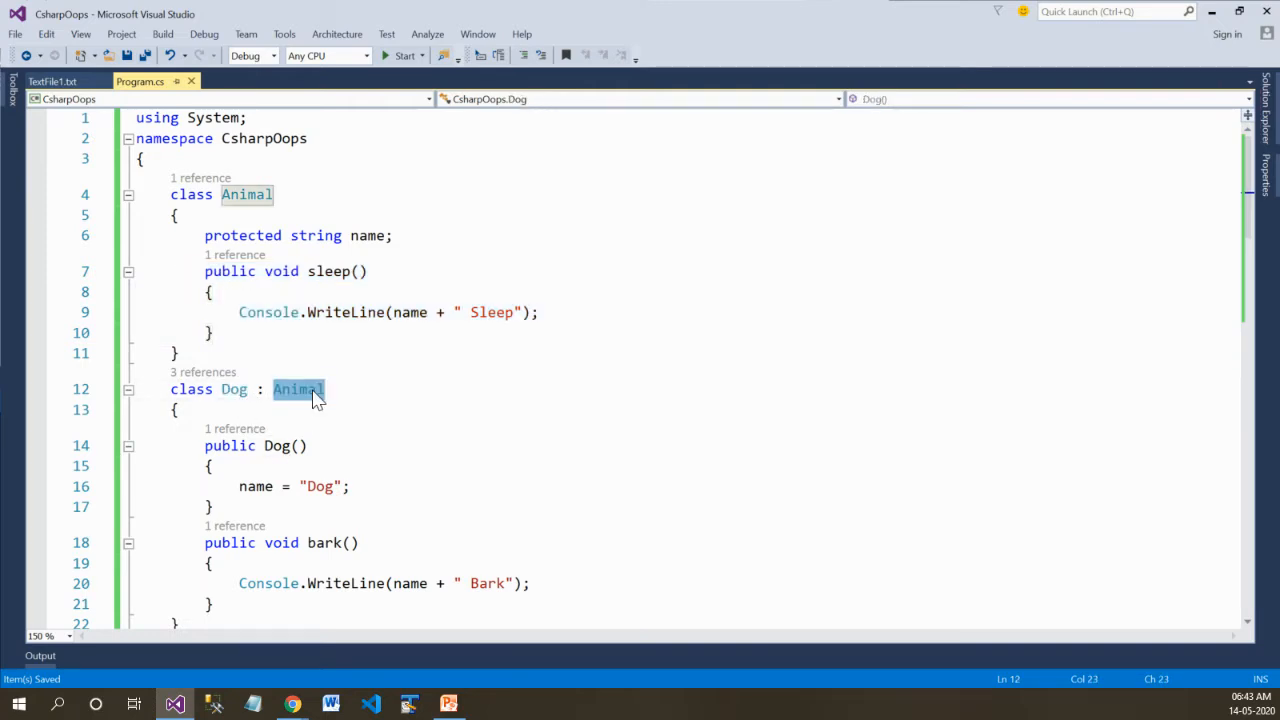
left_click_drag(204, 444, 212, 516)
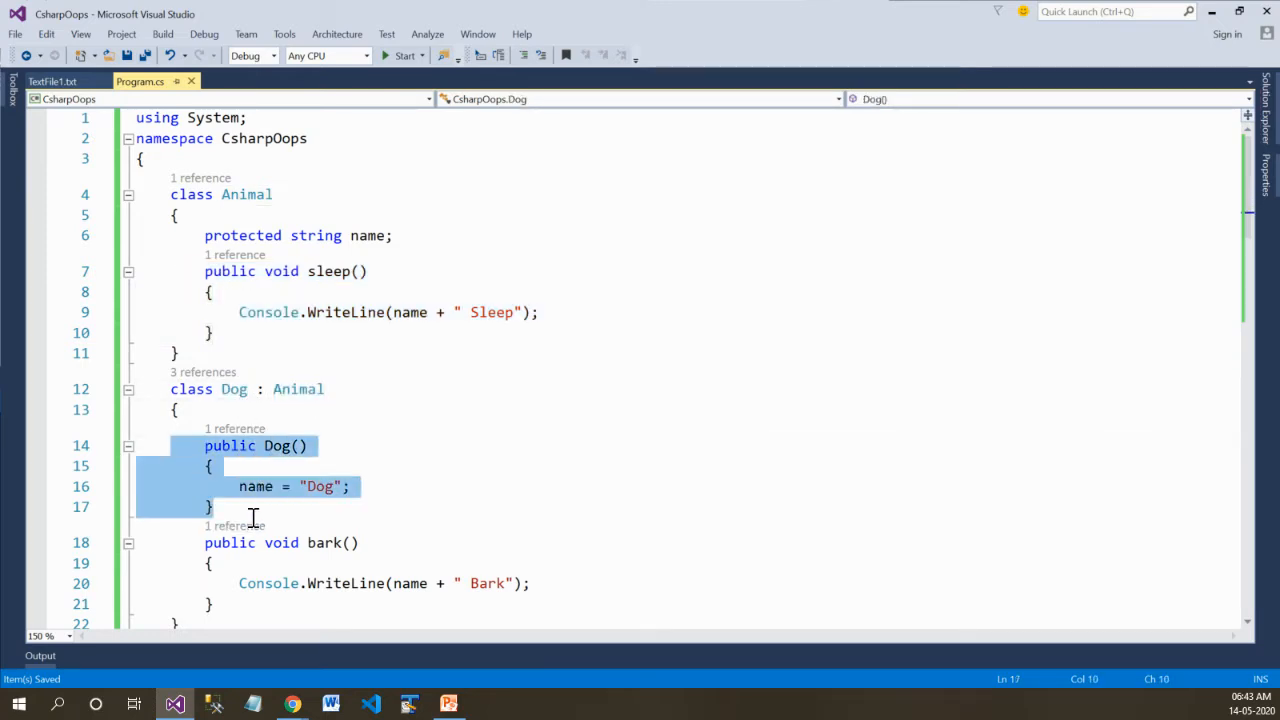
scroll("down", 3)
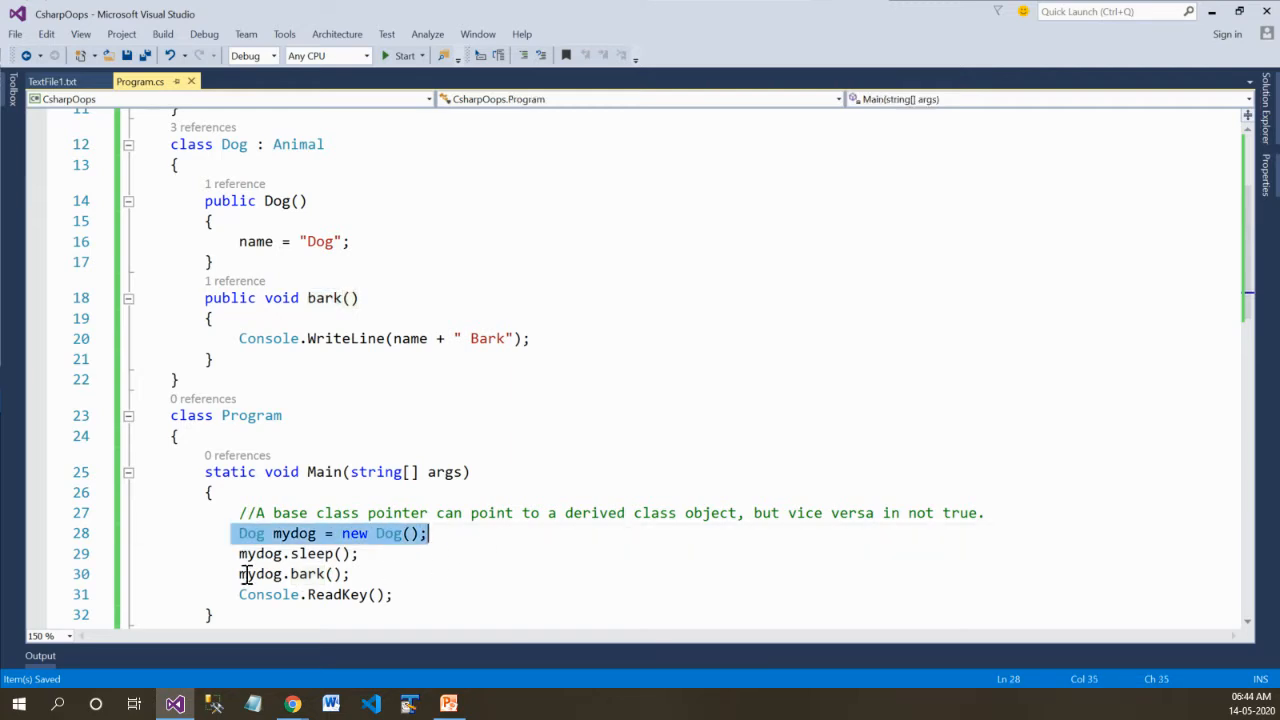
left_click_drag(238, 552, 352, 572)
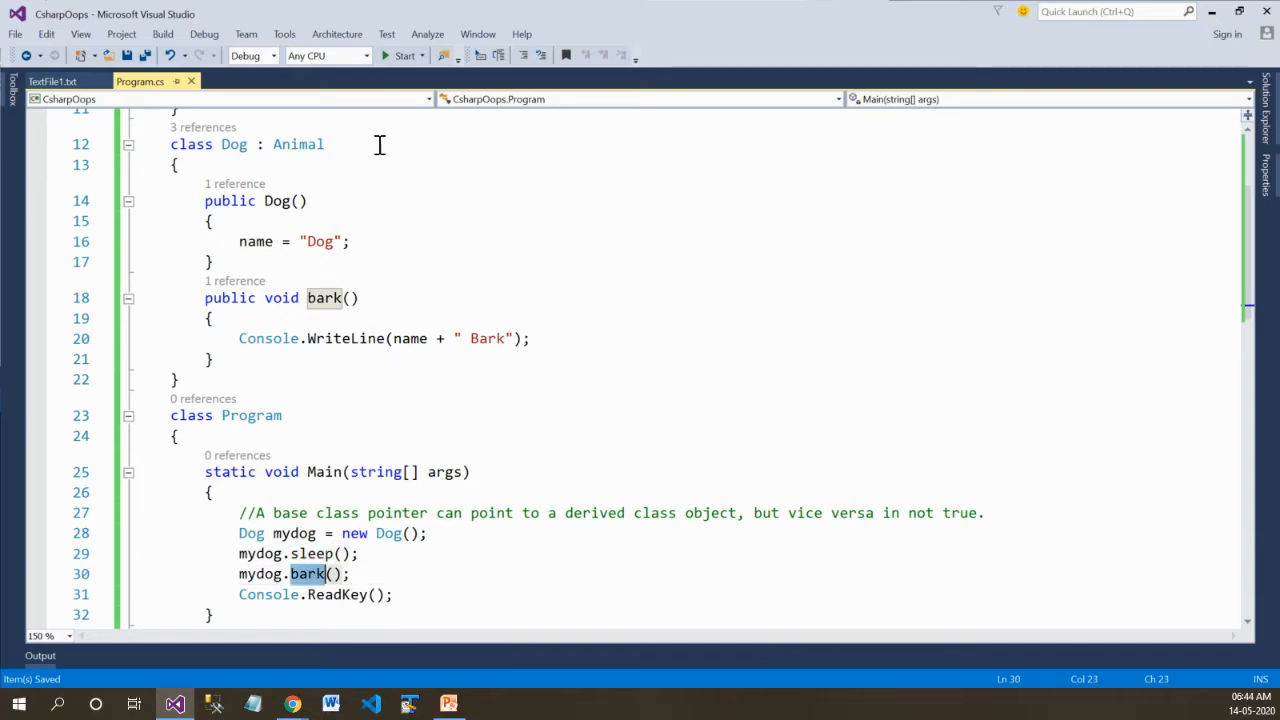
Run the program and highlight the comment about base class pointers
left_click(404, 56)
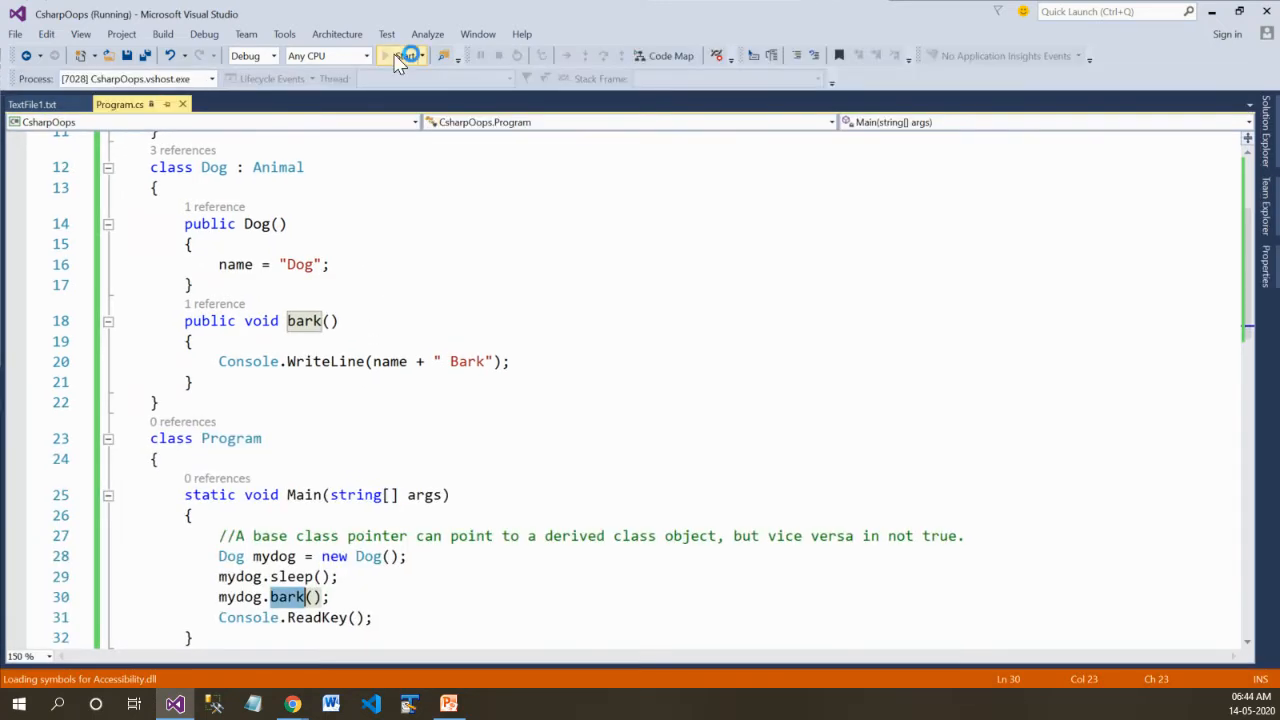
left_click(408, 56)
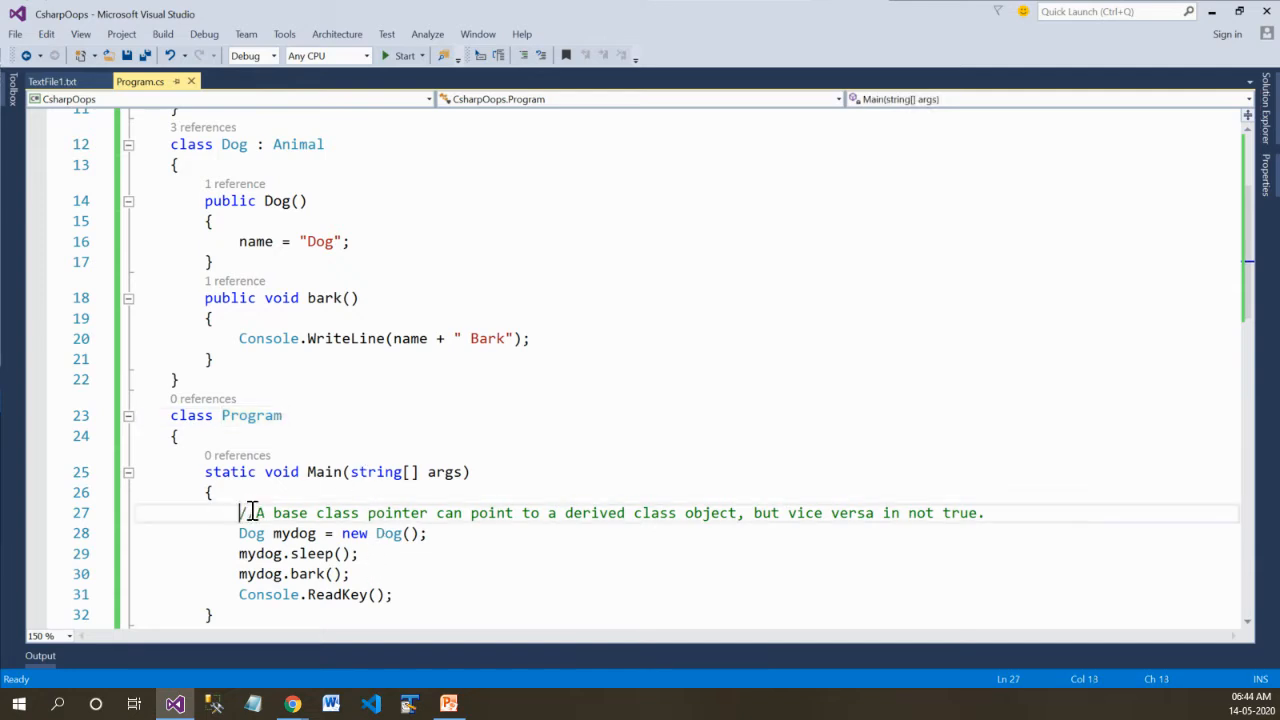
left_click_drag(238, 512, 984, 512)
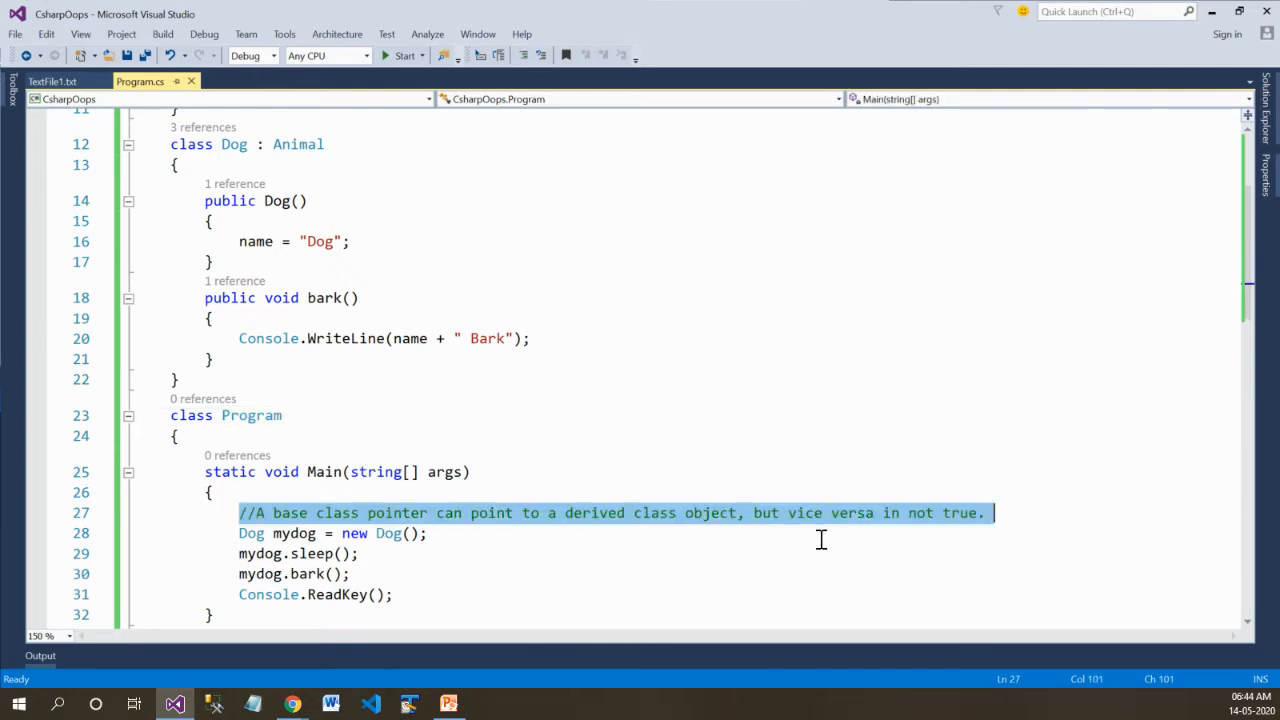
Change the declaration to 'Animal mydog = new Dog();' and move to the bark call line
left_click(358, 552)
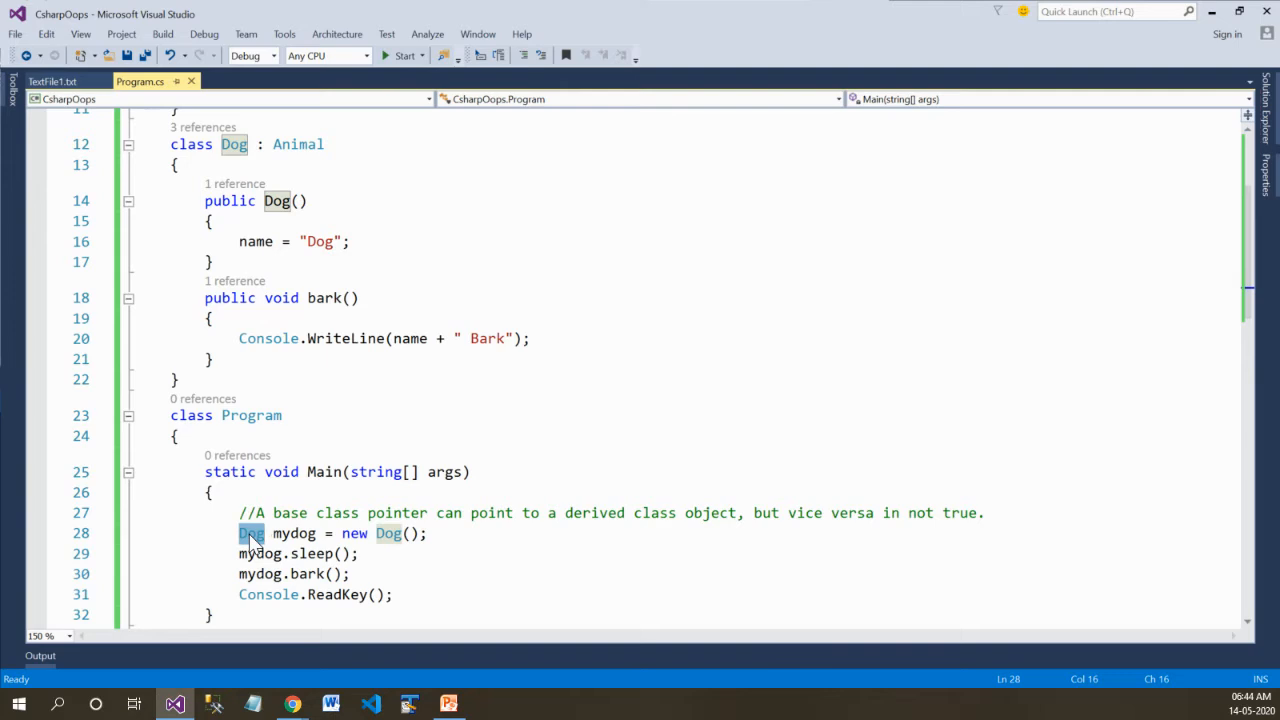
type("Animal")
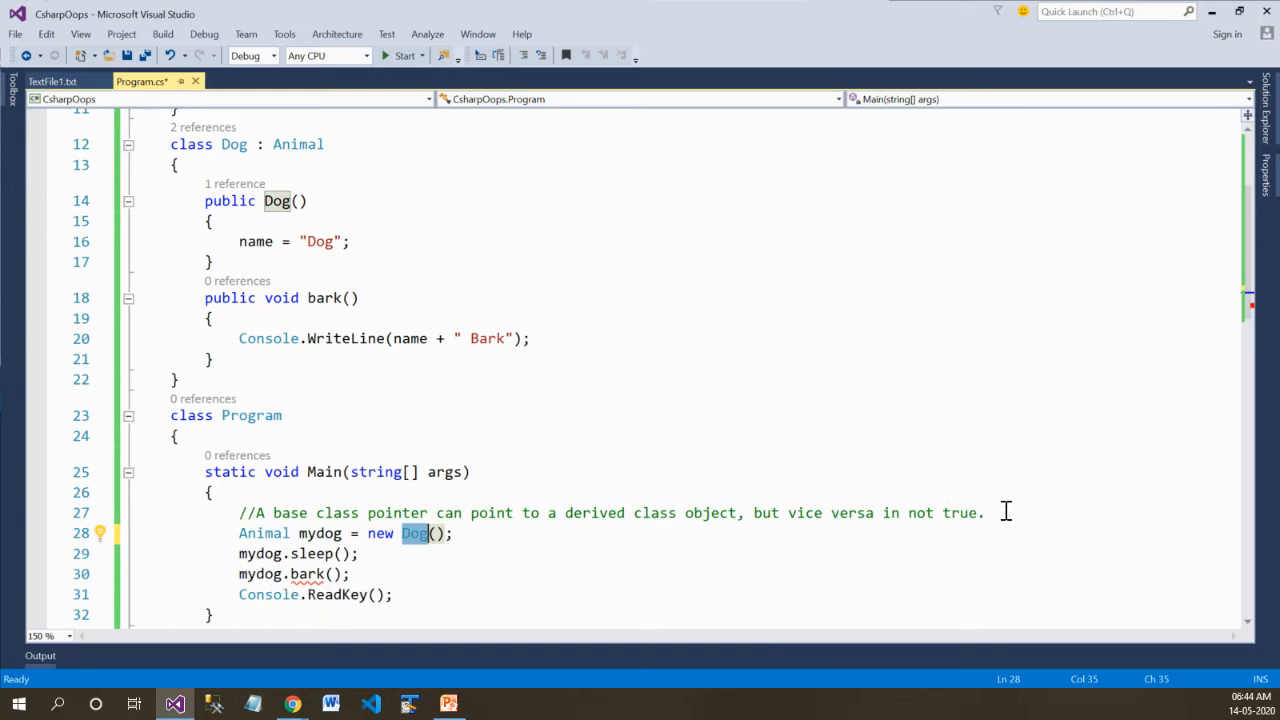
mouse_move(304, 552)
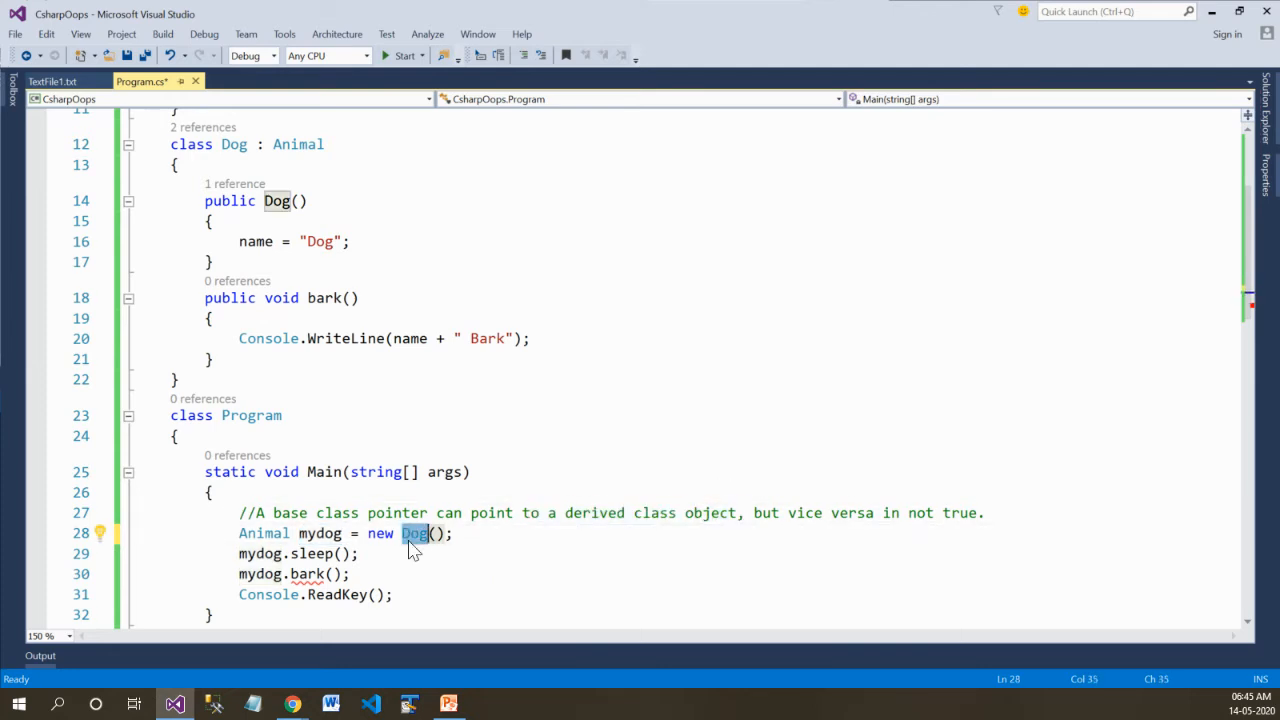
mouse_move(320, 572)
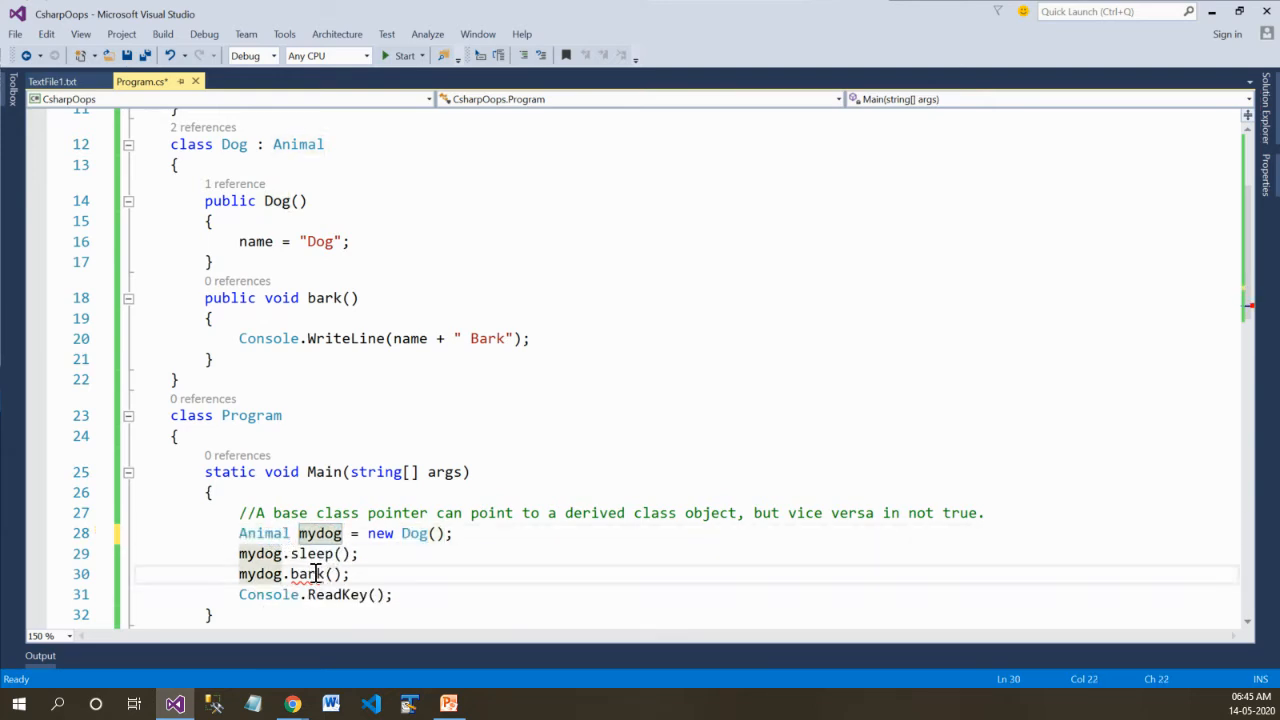
left_click(240, 572)
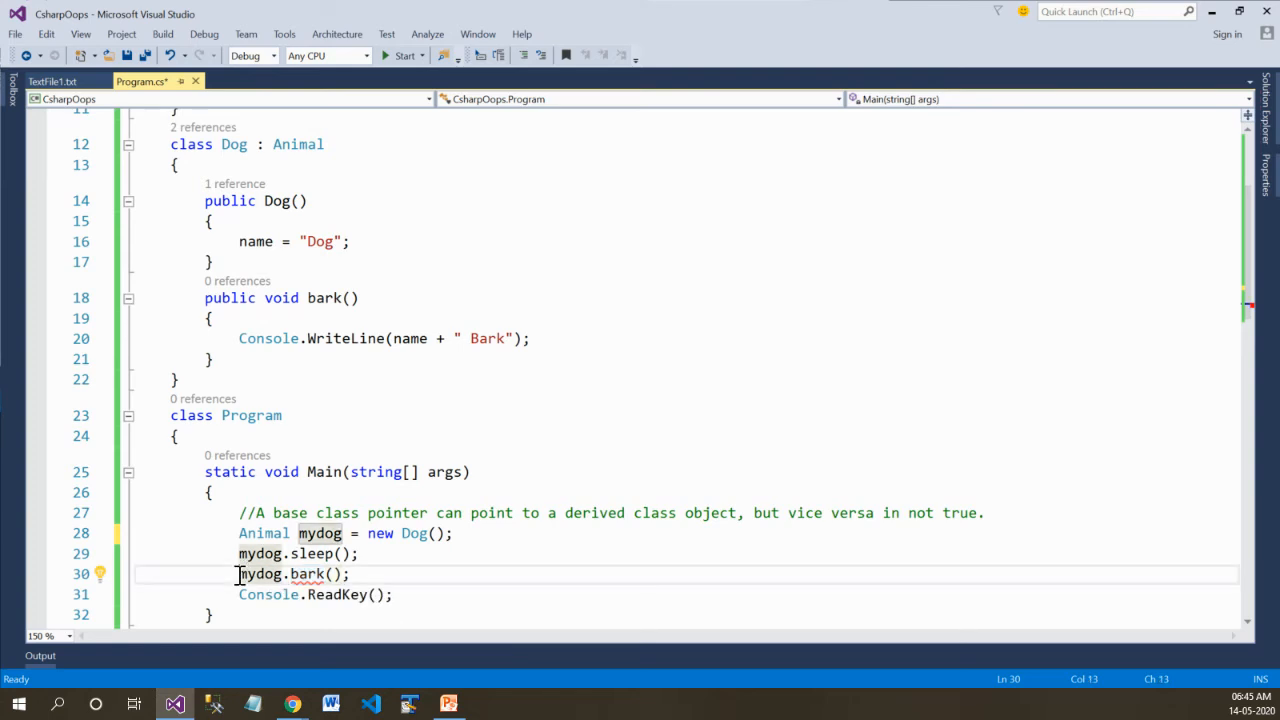
Comment out mydog.bark() with //, then run the program to print 'Dog Sleep'
type("//")
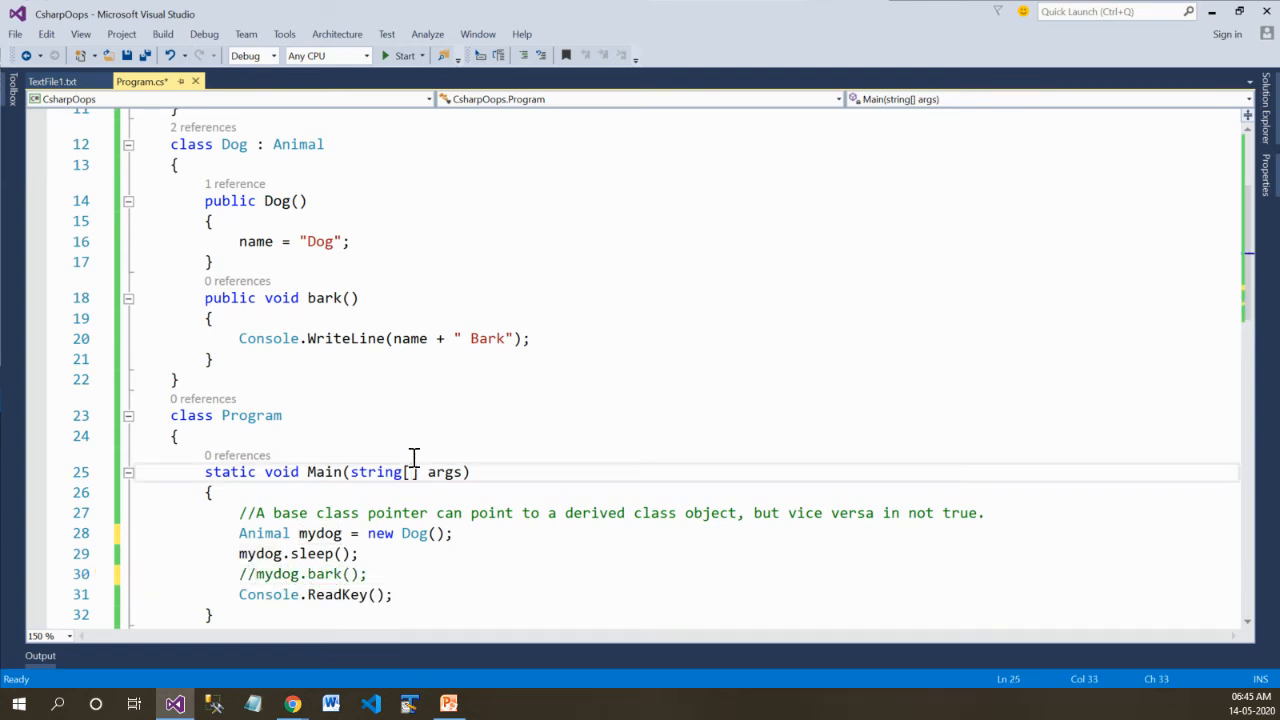
left_click(404, 56)
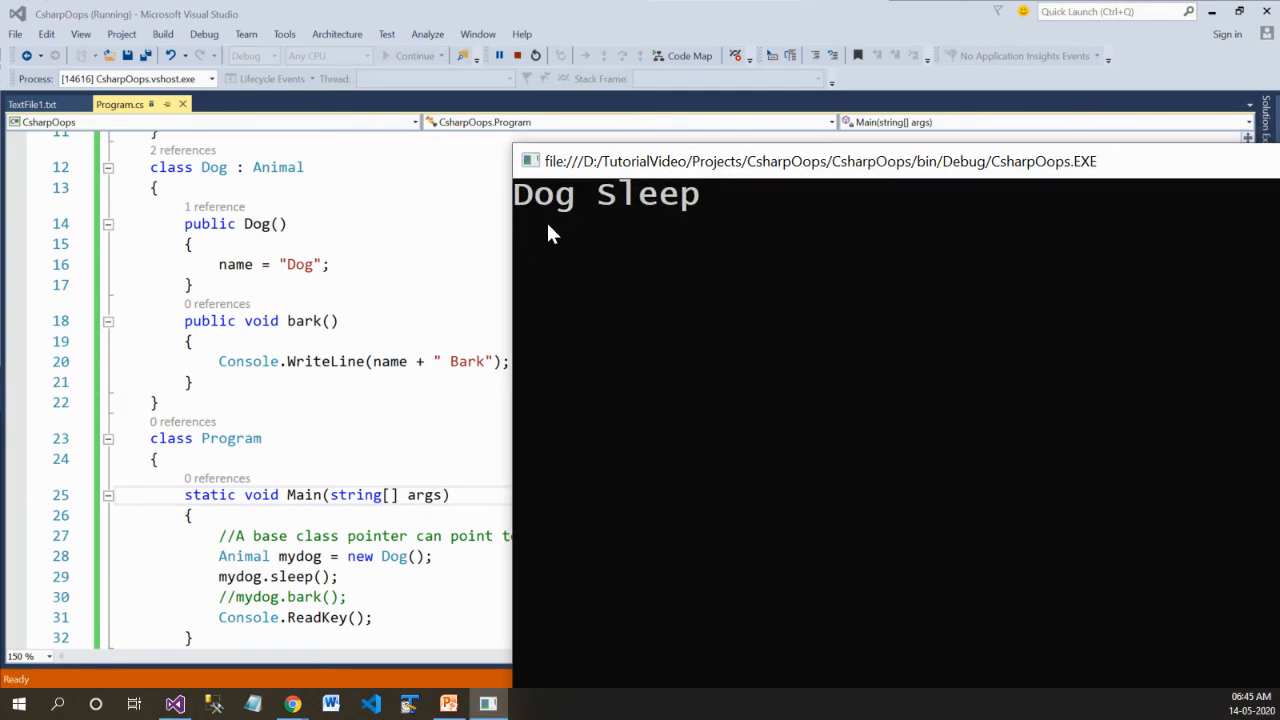
left_click(516, 56)
type("Dog")
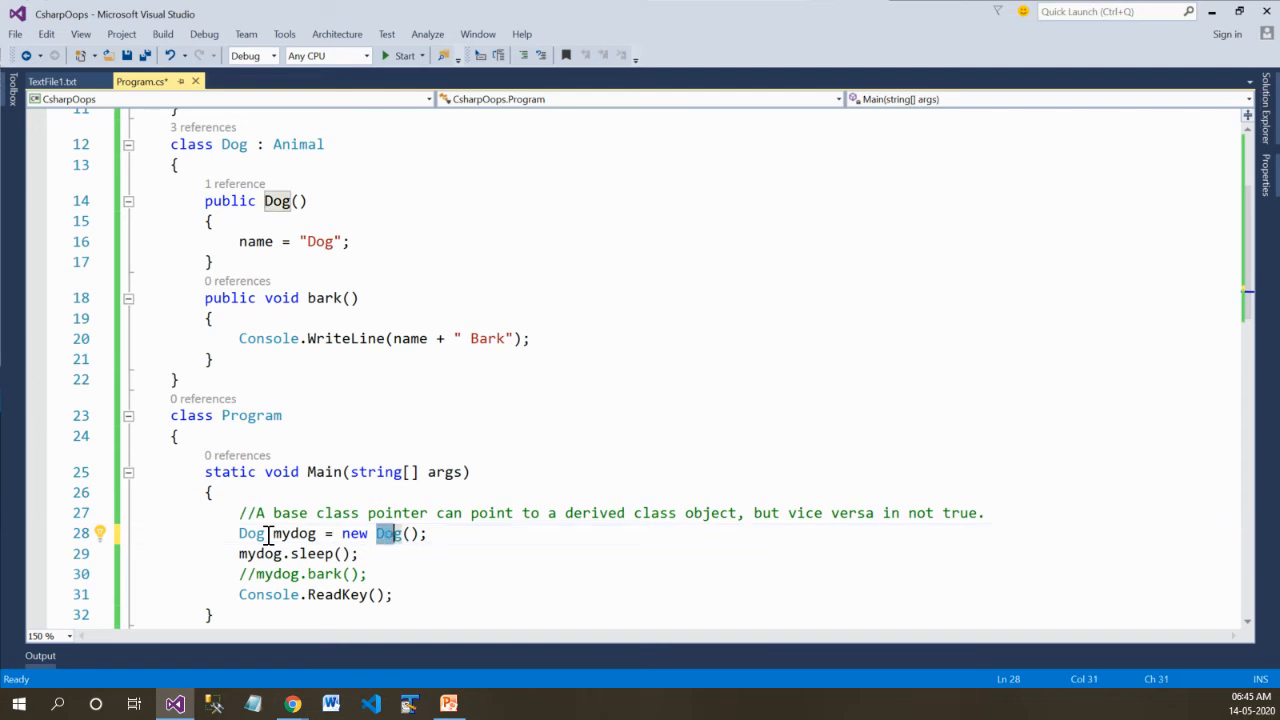
Change the assignment to 'new Animal()' and build to get the CS0266 conversion error
type("Animal")
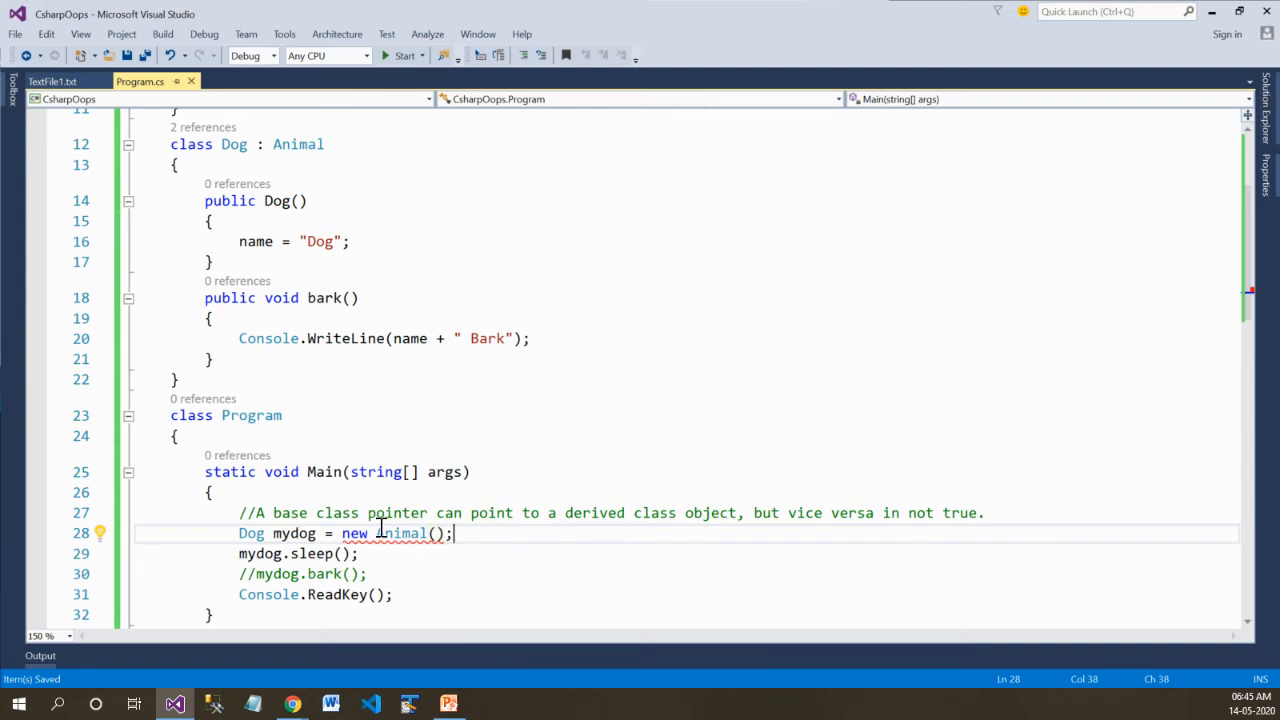
mouse_move(396, 532)
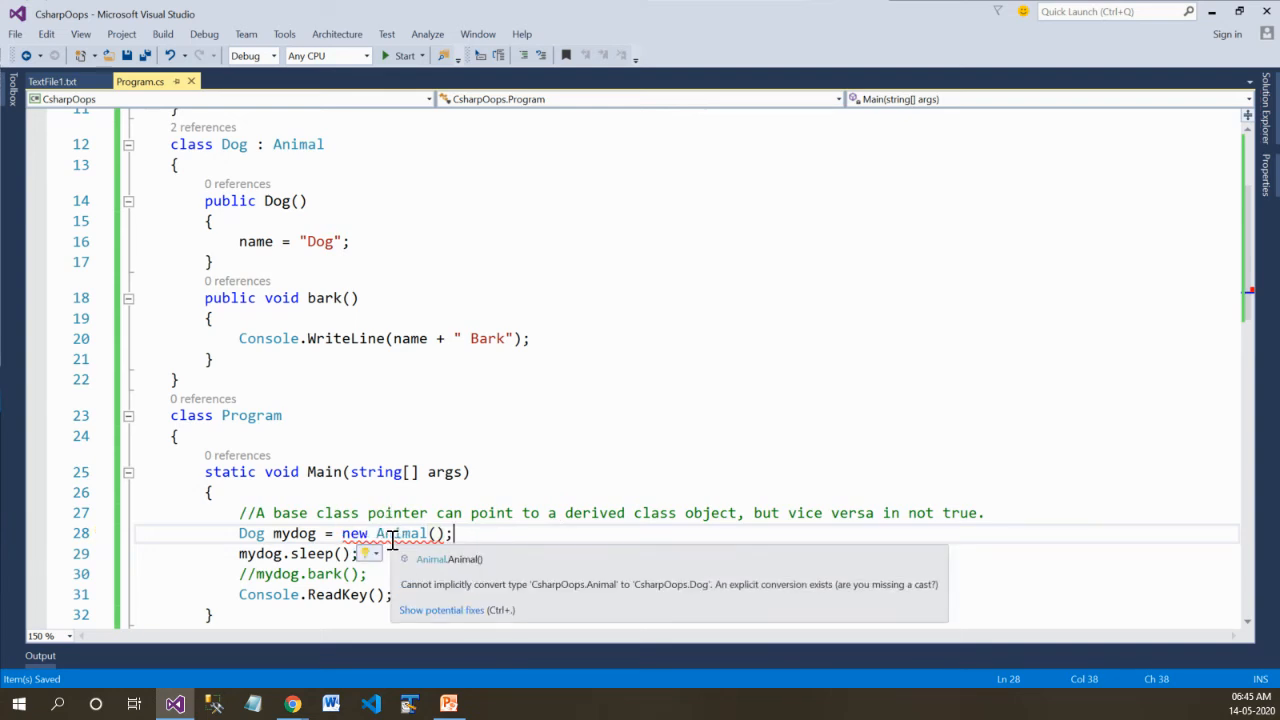
mouse_move(404, 56)
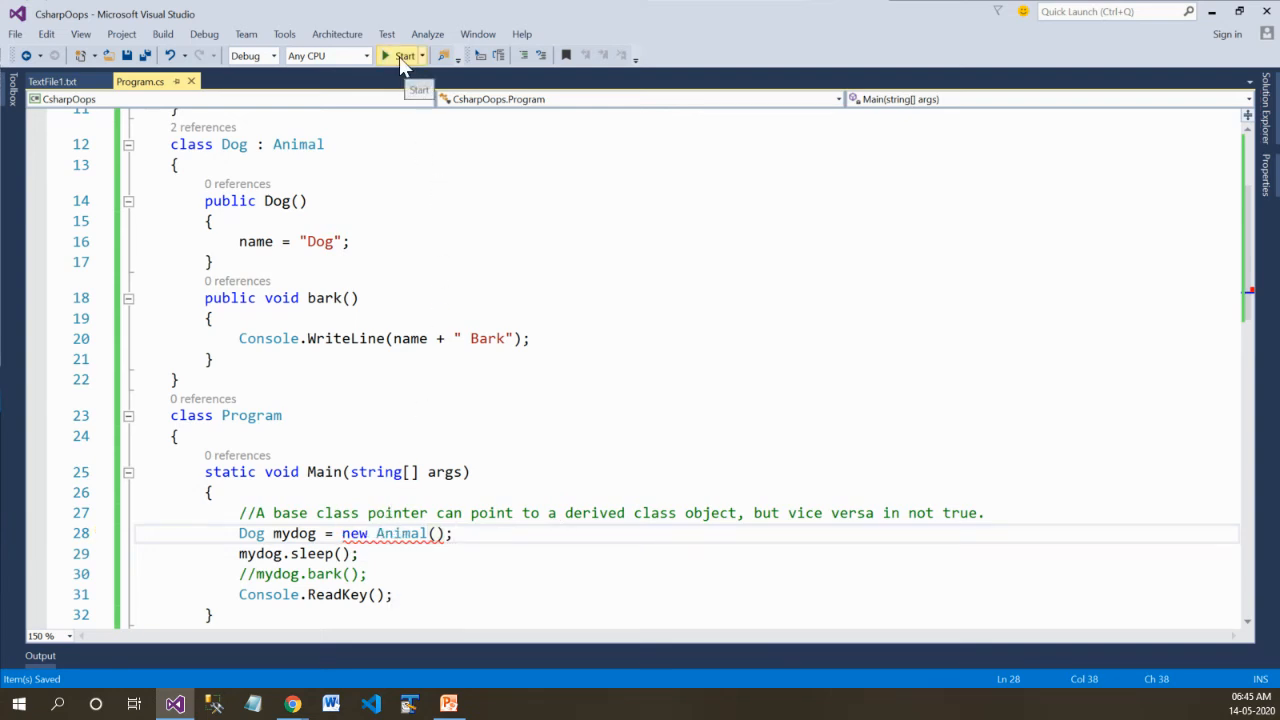
left_click(404, 56)
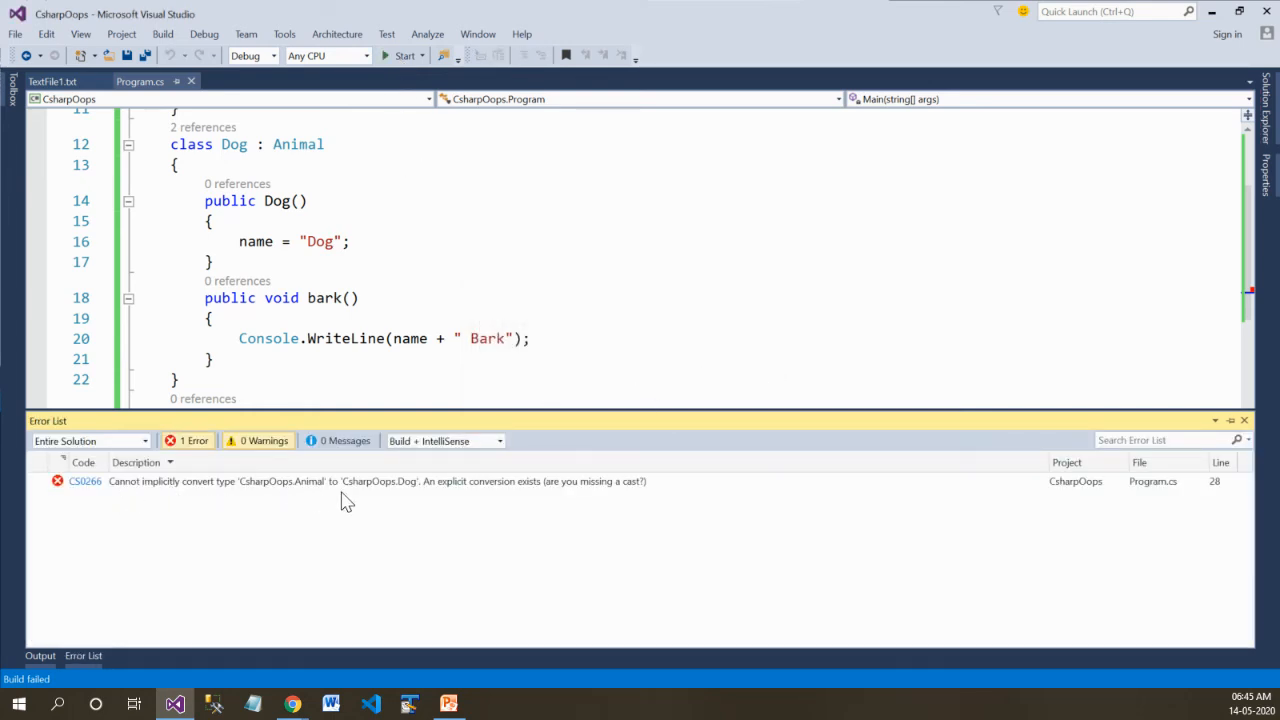
mouse_move(504, 498)
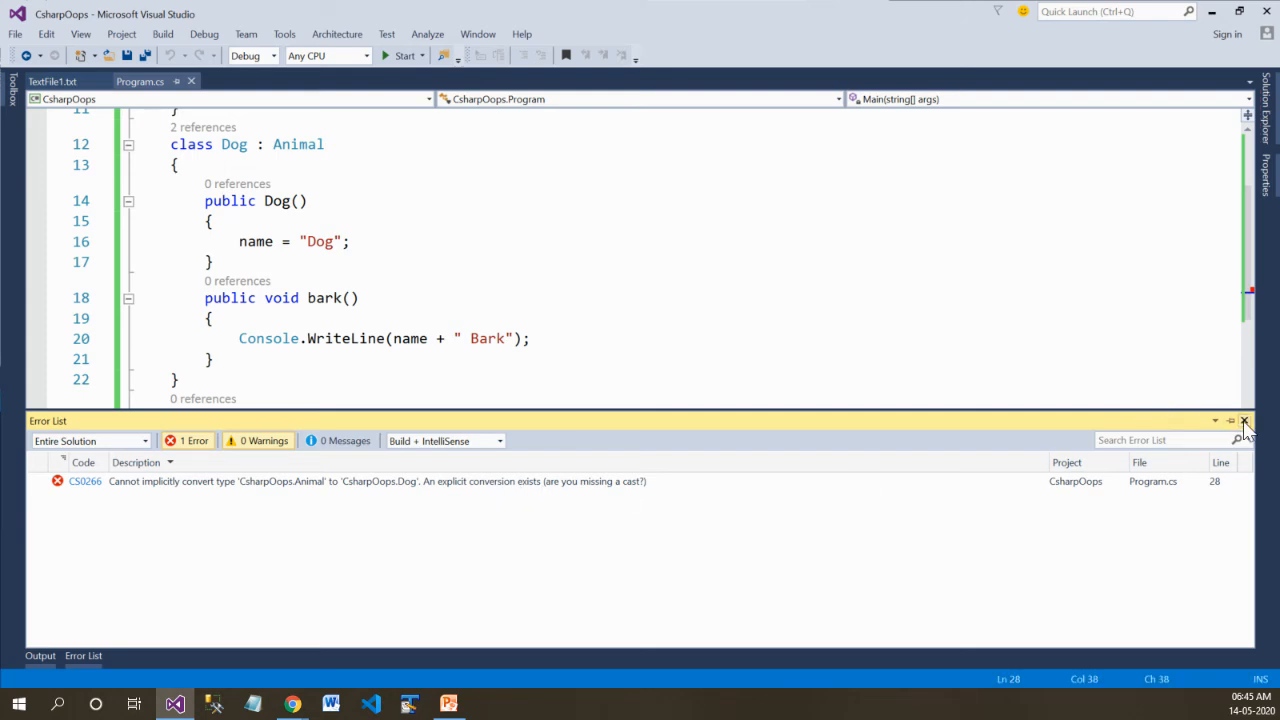
Close the Error List and select the type name to restore 'Animal mydog = new Dog();'
left_click(1244, 420)
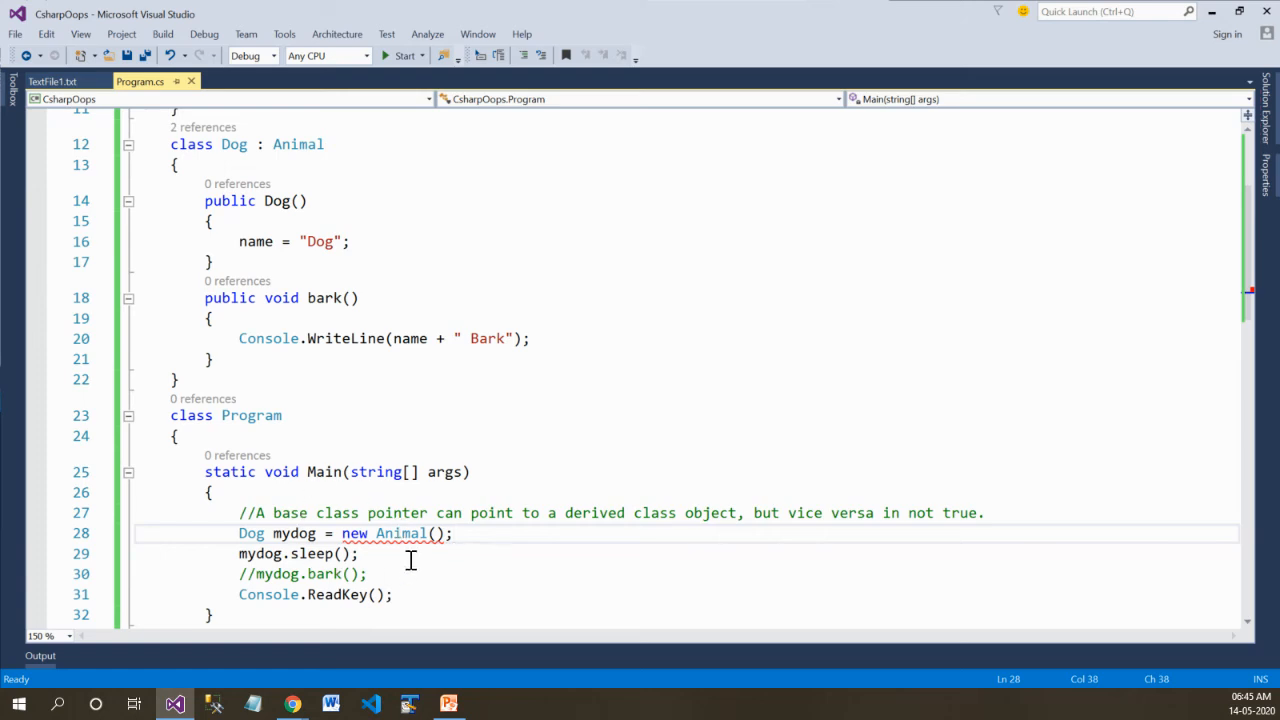
mouse_move(288, 570)
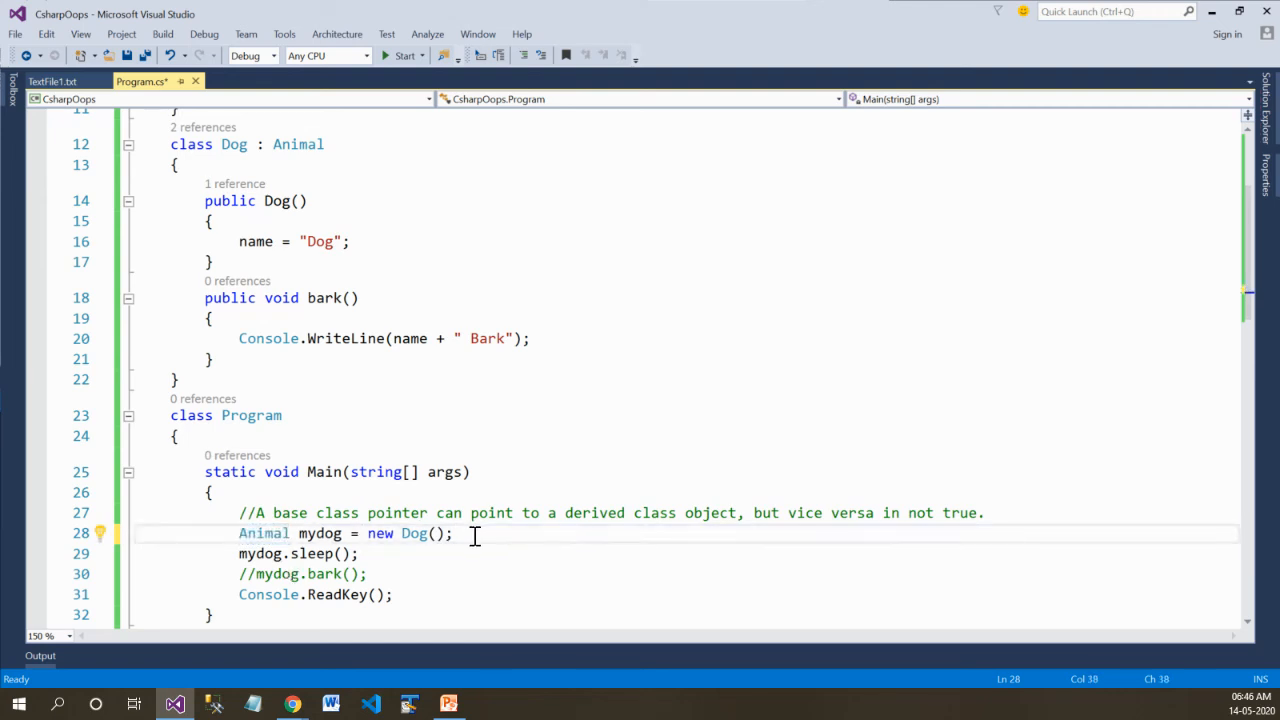
double_click(264, 532)
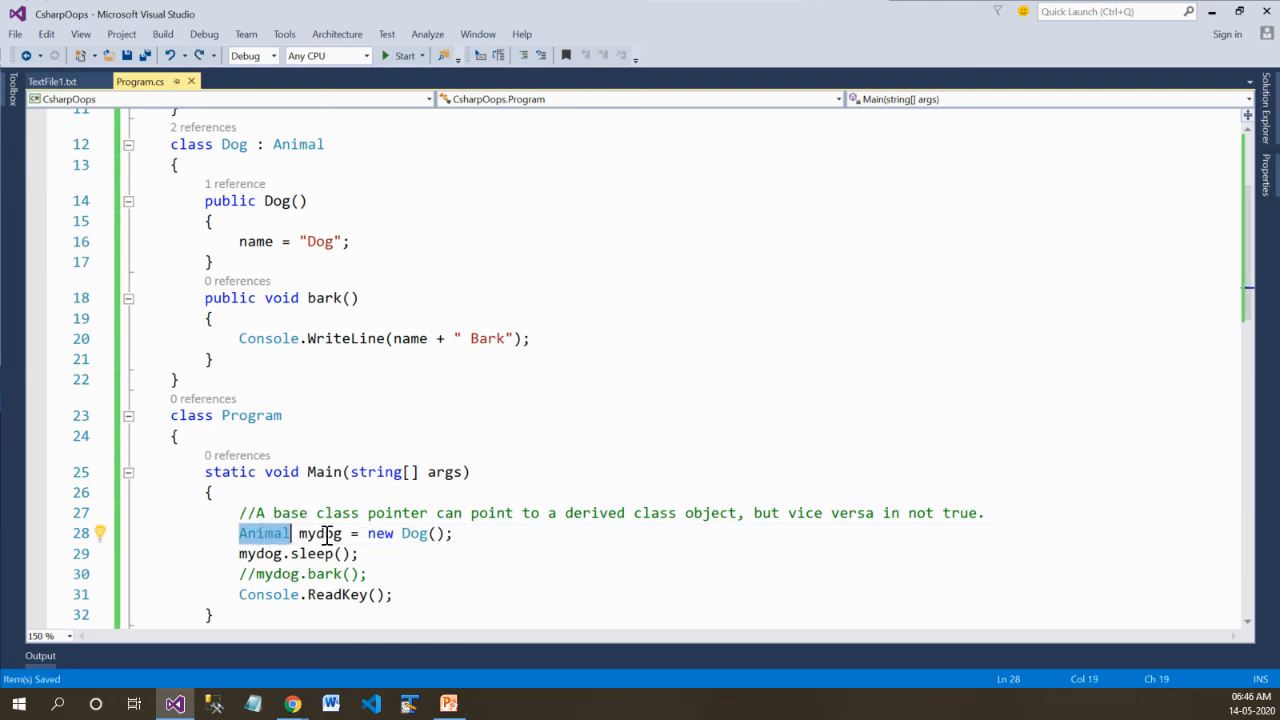